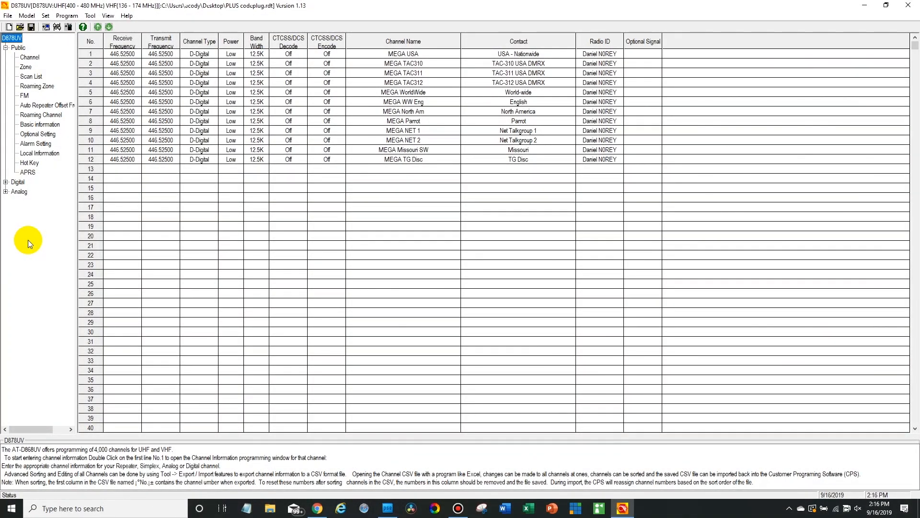
pyautogui.moveTo(27, 245)
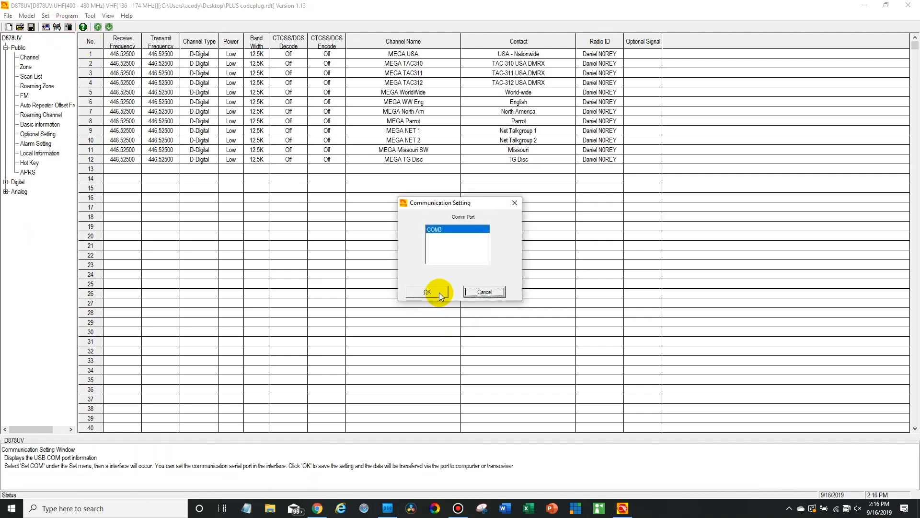
# Step: Read the codeplug from the radio on COM3, excluding the digital contact list, and acknowledge completion
pyautogui.click(427, 293)
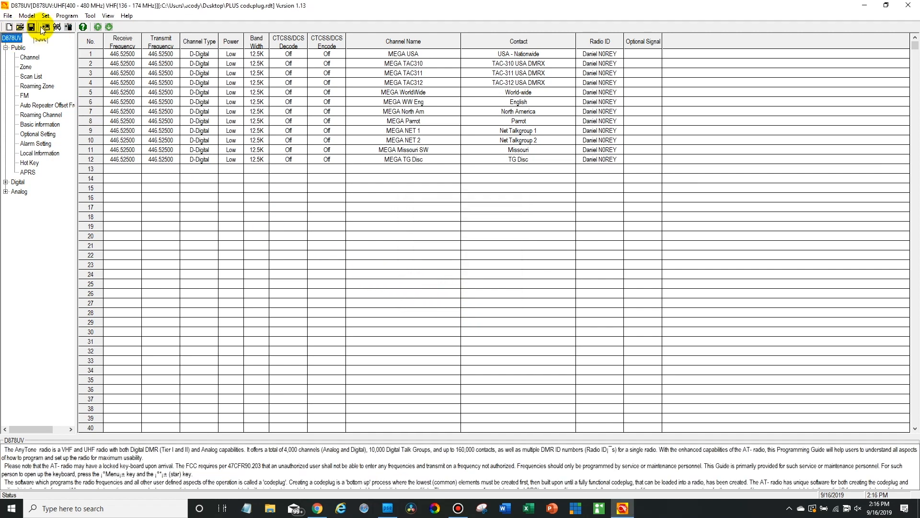
pyautogui.click(45, 27)
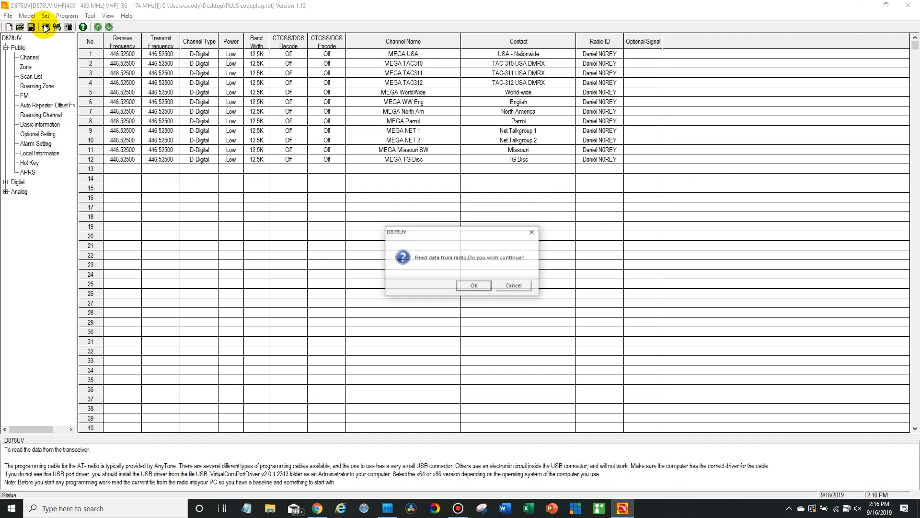
pyautogui.click(474, 286)
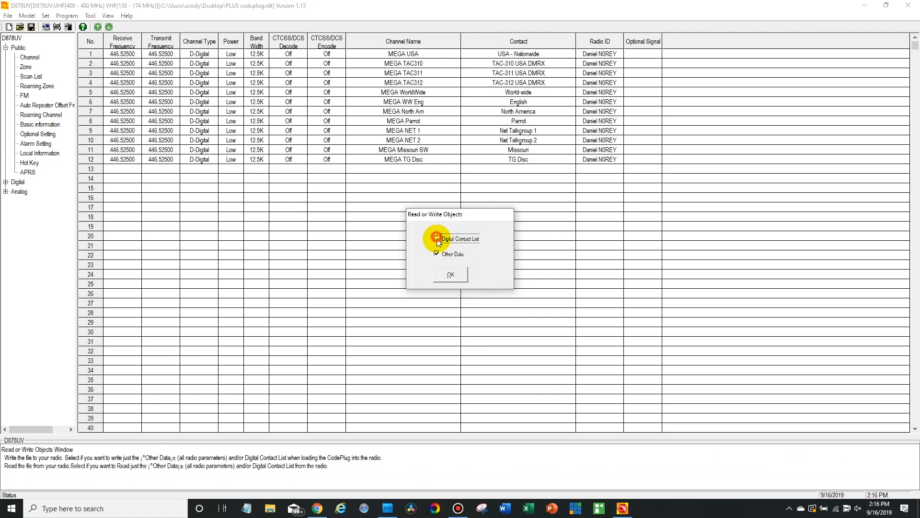
pyautogui.click(449, 275)
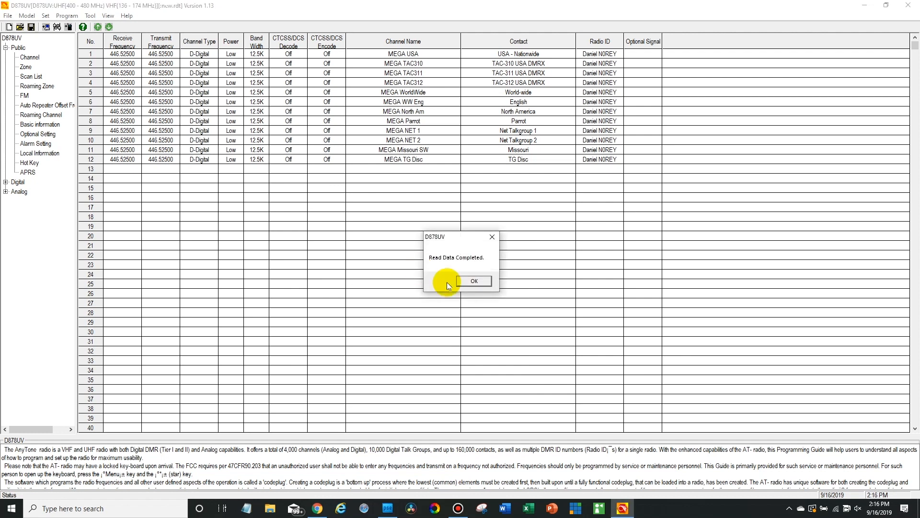
pyautogui.click(472, 281)
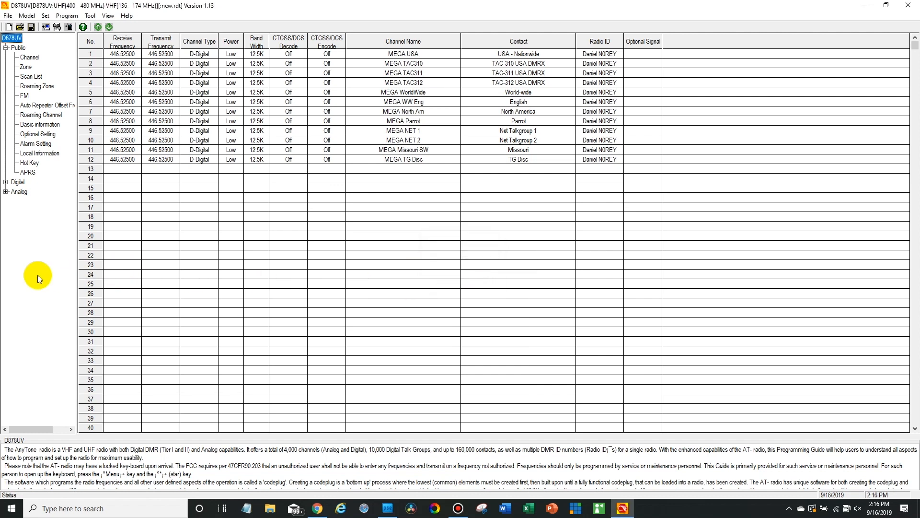
# Step: Set Volume Change Prompt to Off under Optional Setting > Alert Tone and confirm
pyautogui.click(38, 134)
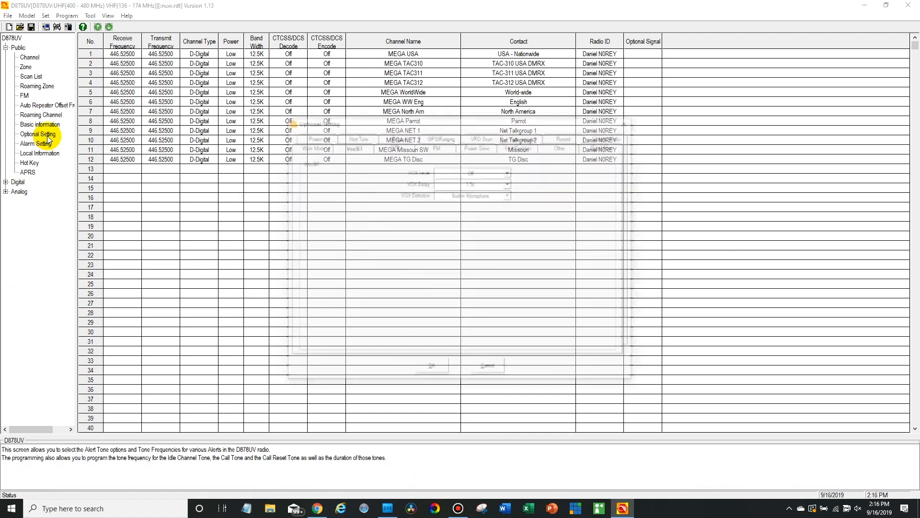
pyautogui.click(352, 145)
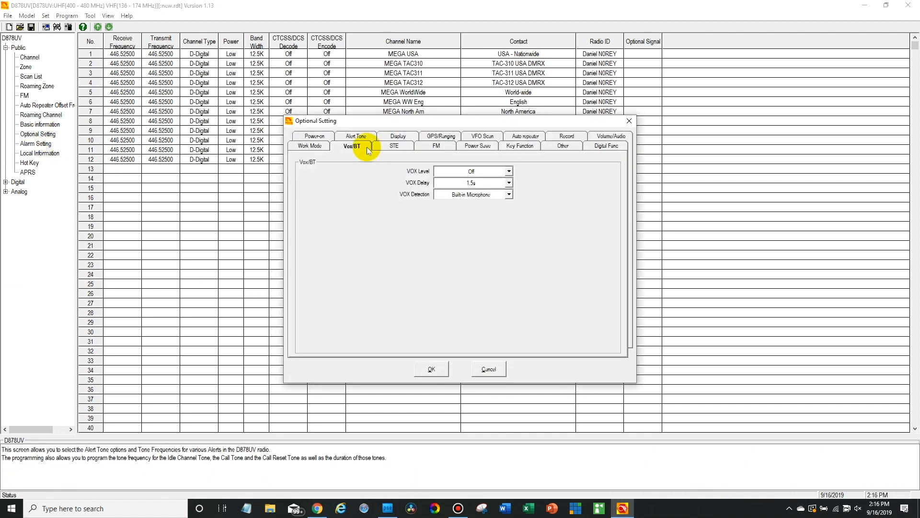
pyautogui.click(355, 135)
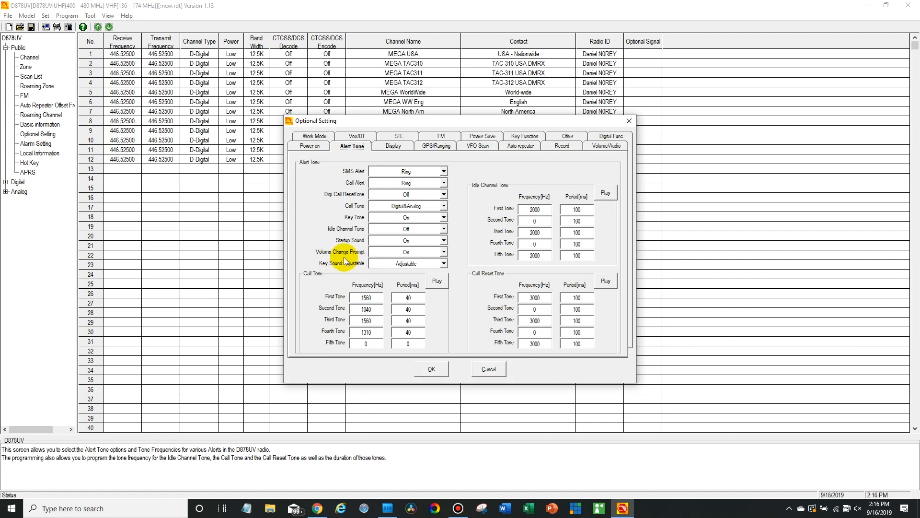
pyautogui.click(443, 253)
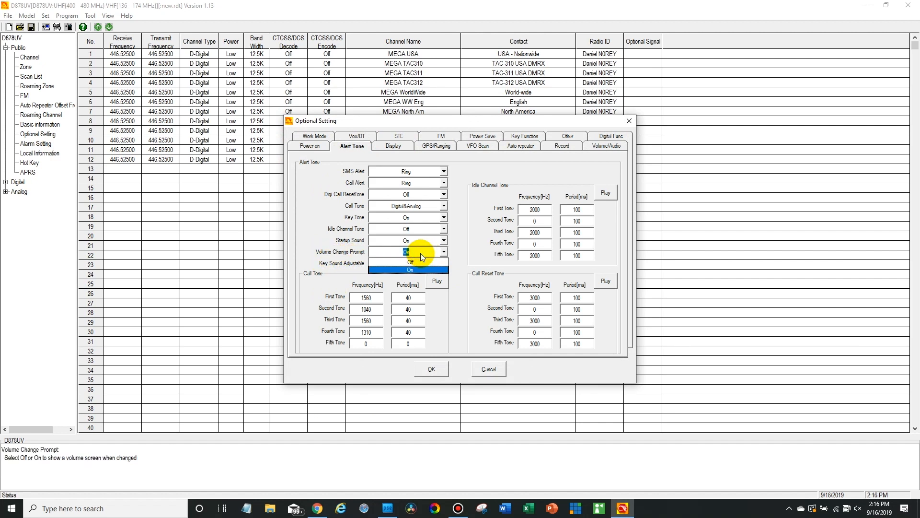
pyautogui.click(408, 261)
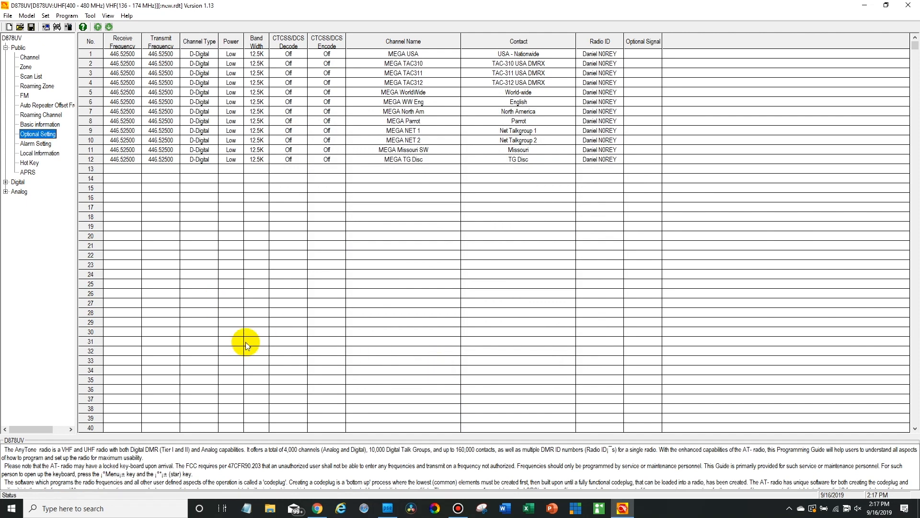
# Step: Write only the Other Data back to the radio, leaving the digital contact list unchecked
pyautogui.click(57, 27)
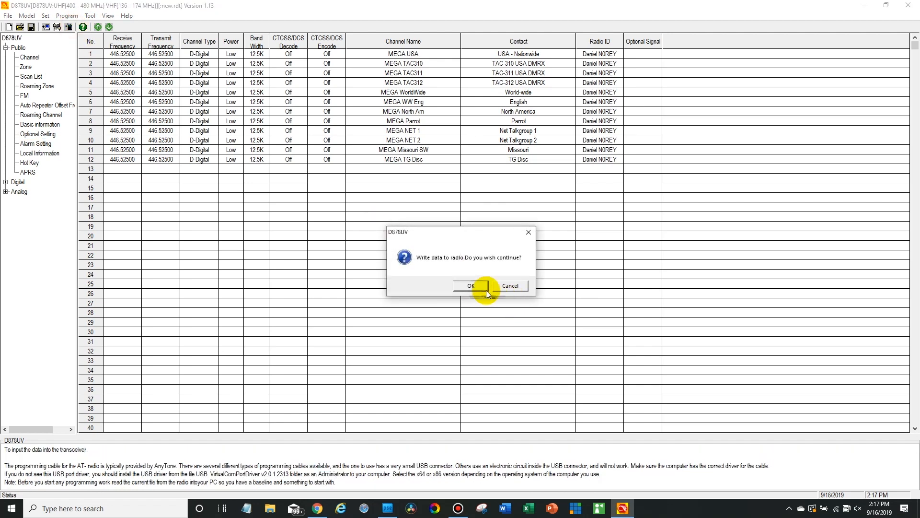
pyautogui.click(469, 286)
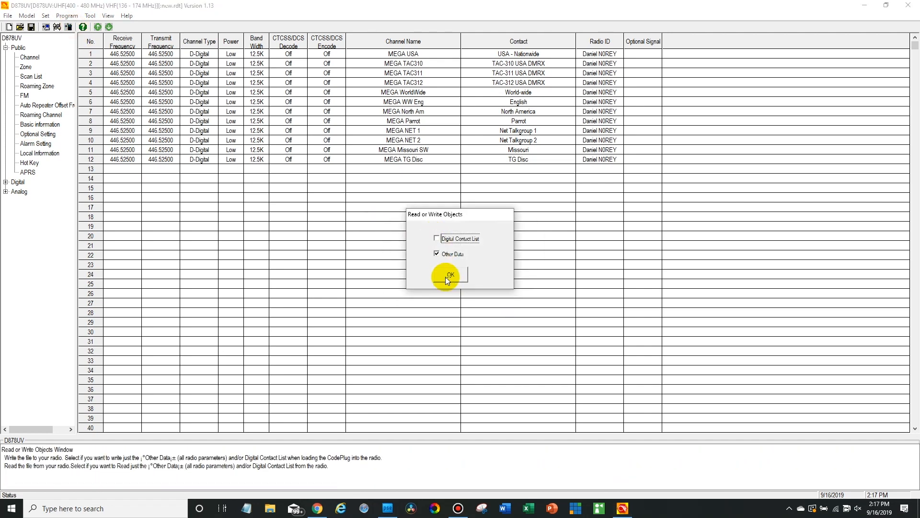
pyautogui.click(449, 276)
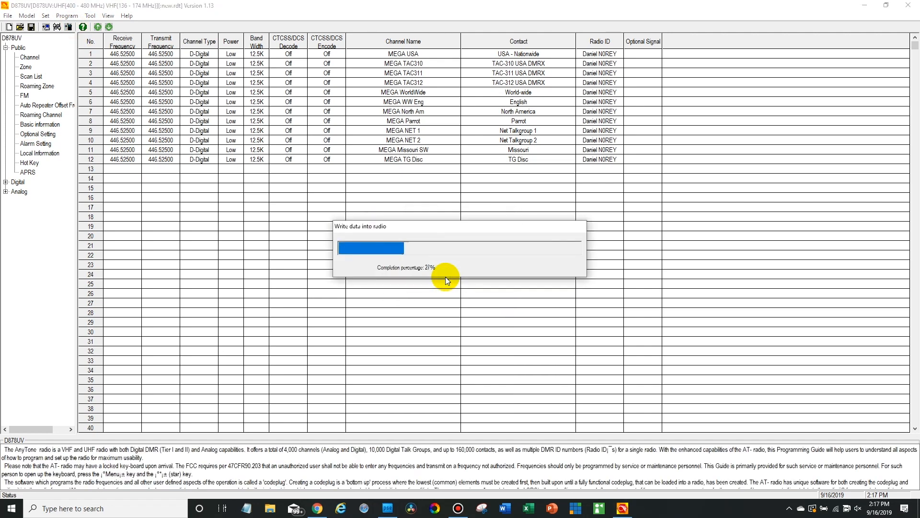